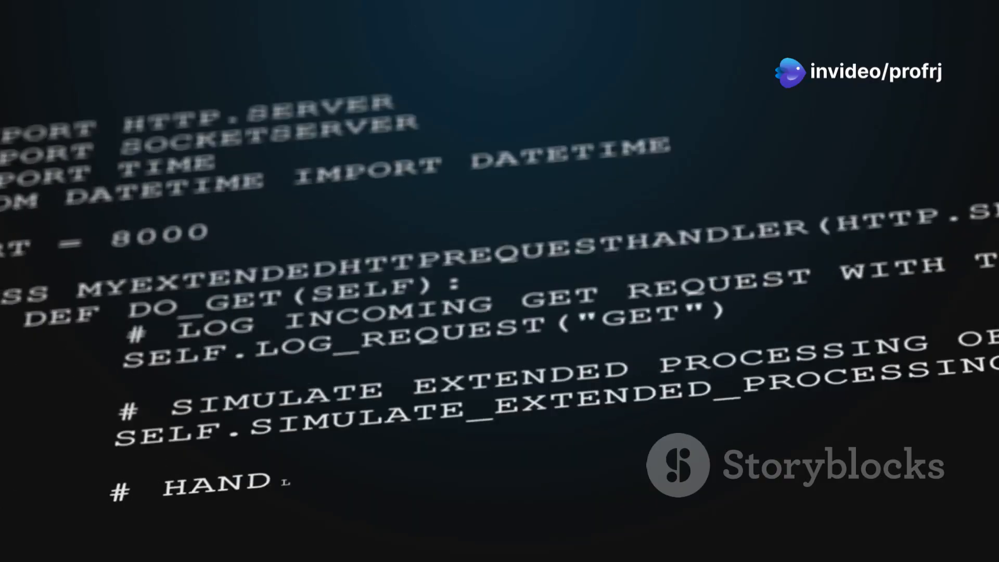
scroll(down, 3)
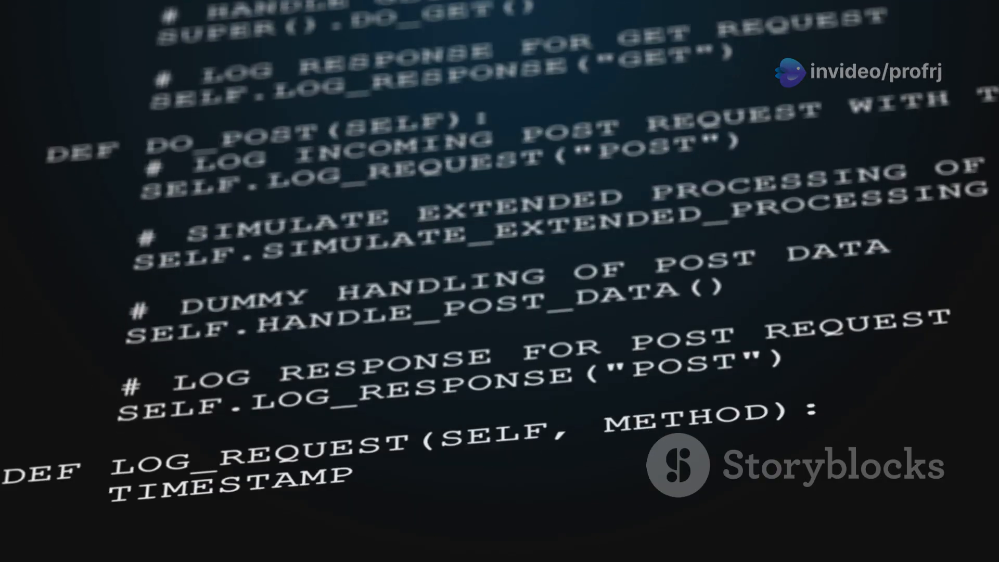
scroll(down, 3)
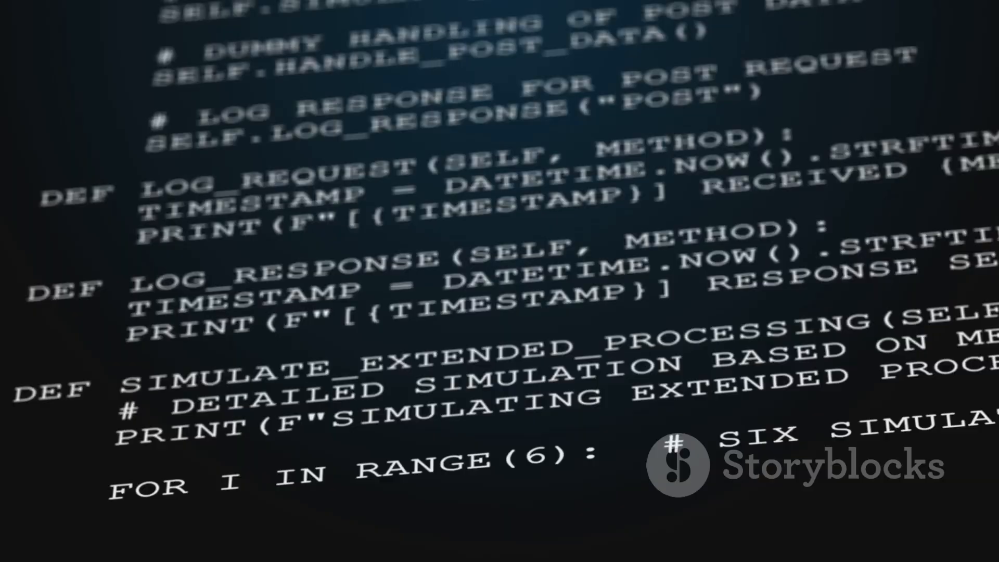